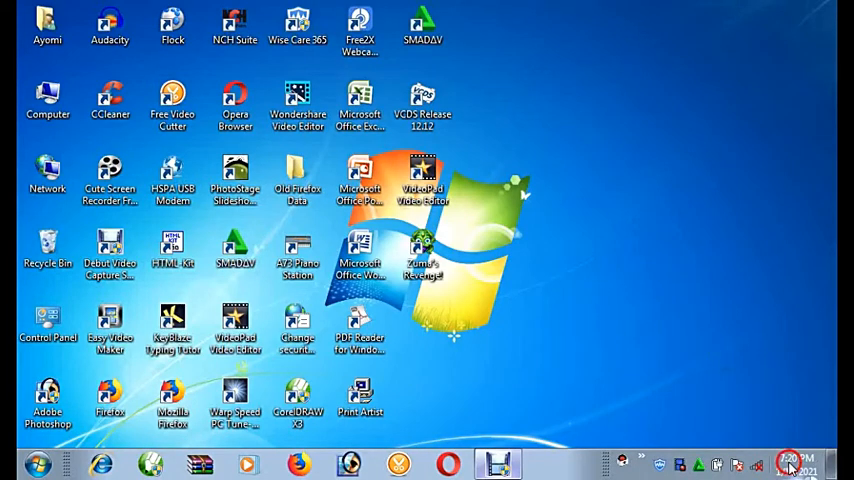
Step: From the taskbar clock, open Date and Time settings and the calendar's Customize Format dialog
left_click(795, 464)
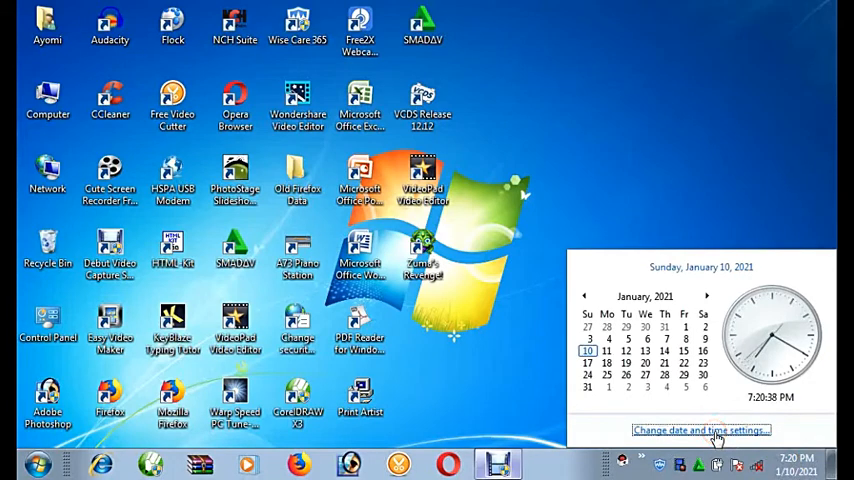
left_click(700, 430)
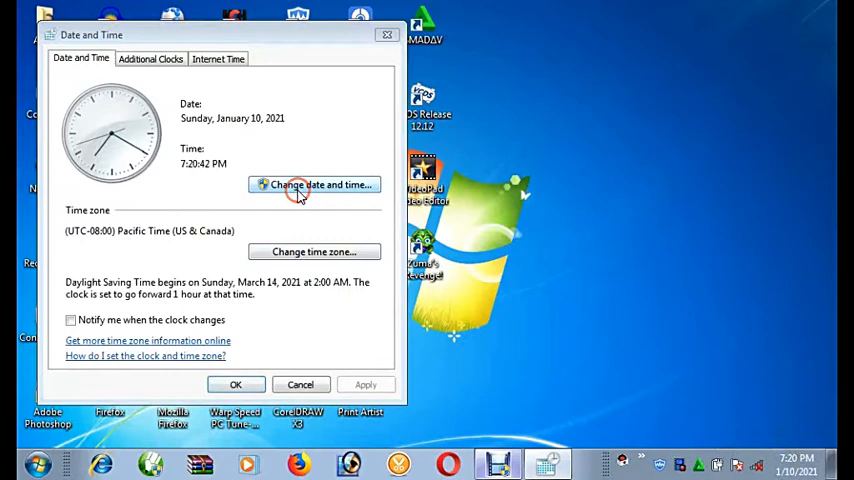
left_click(315, 184)
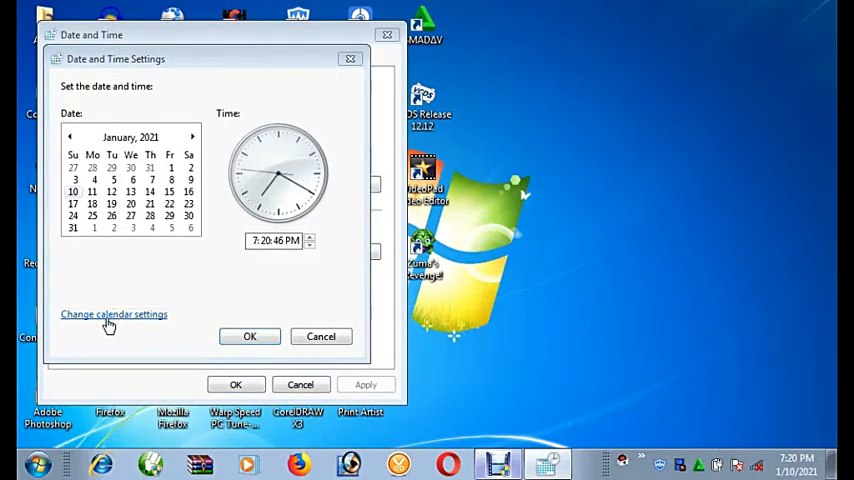
left_click(113, 314)
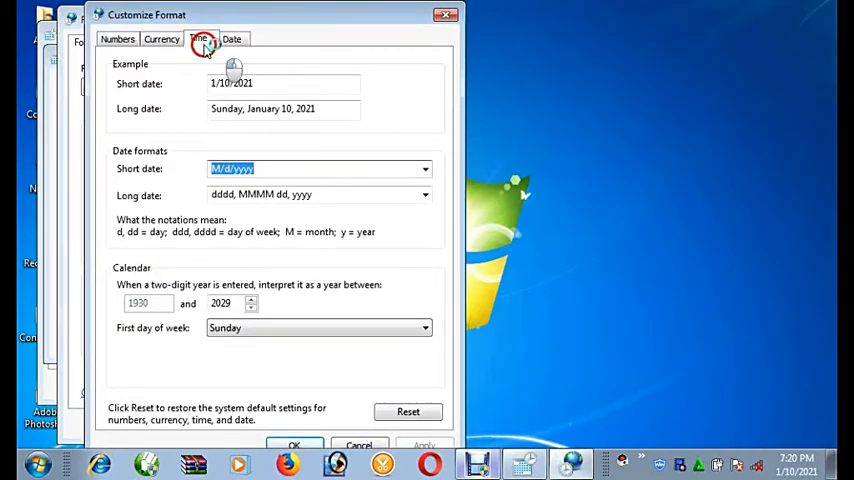
Step: On the Time tab, clear the existing AM symbol entry
left_click(198, 38)
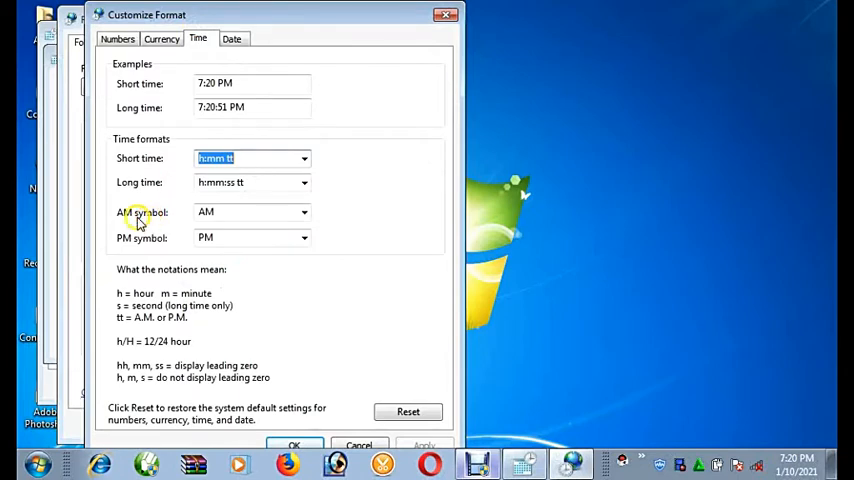
mouse_move(155, 241)
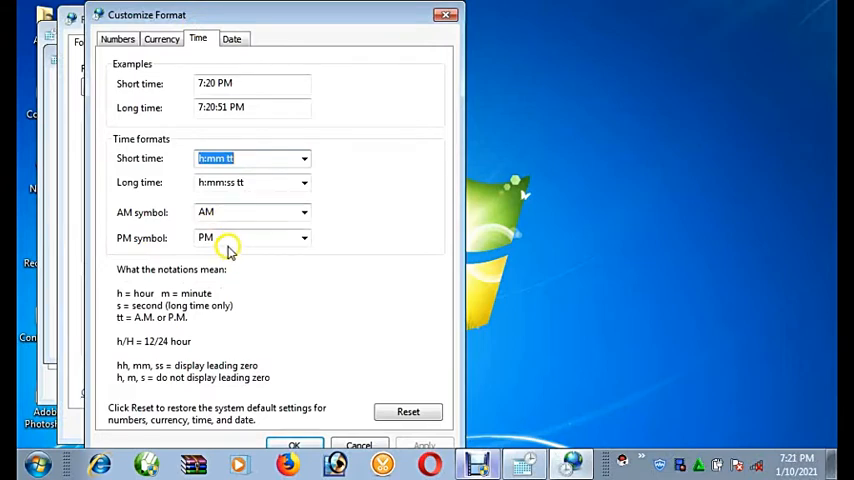
left_click(245, 212)
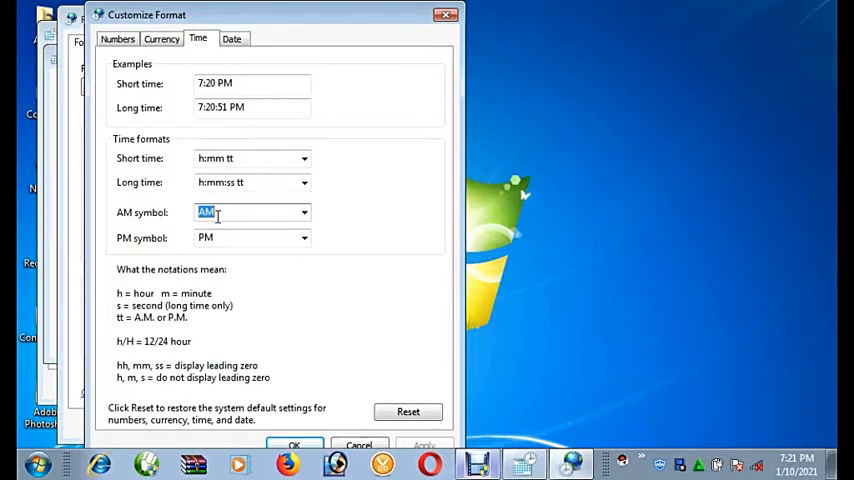
type("aaaaaaaaaaaa")
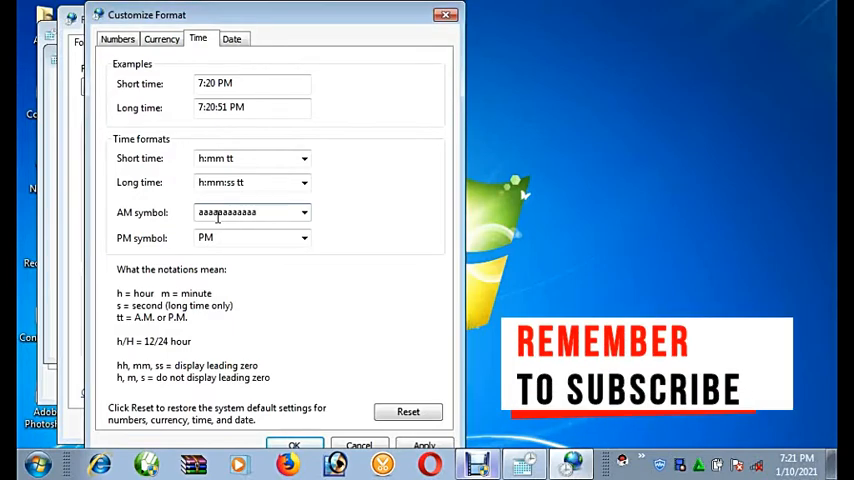
left_click(245, 212)
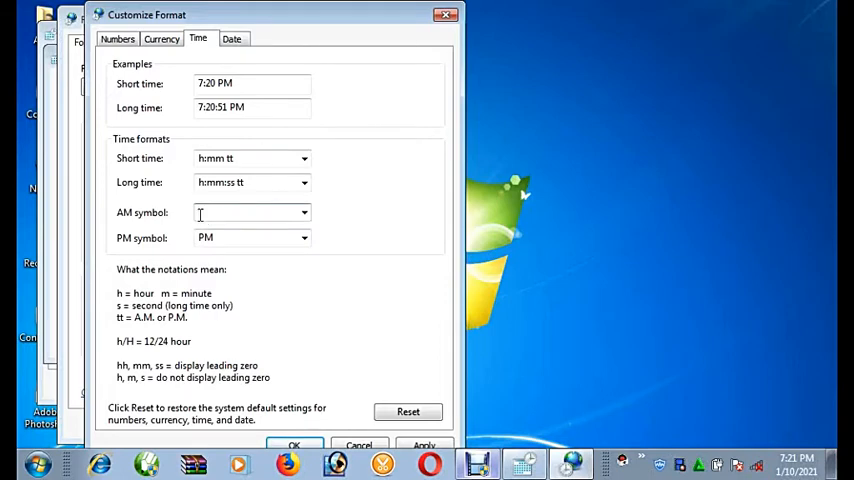
Step: Enter 'Best Tricks' as the AM symbol and 'Best Tips' as PM, then apply
type("Best")
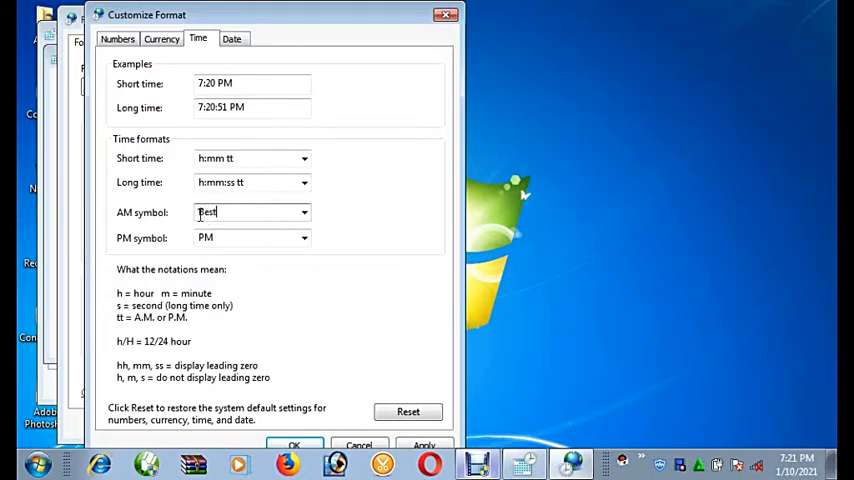
type("Tricks")
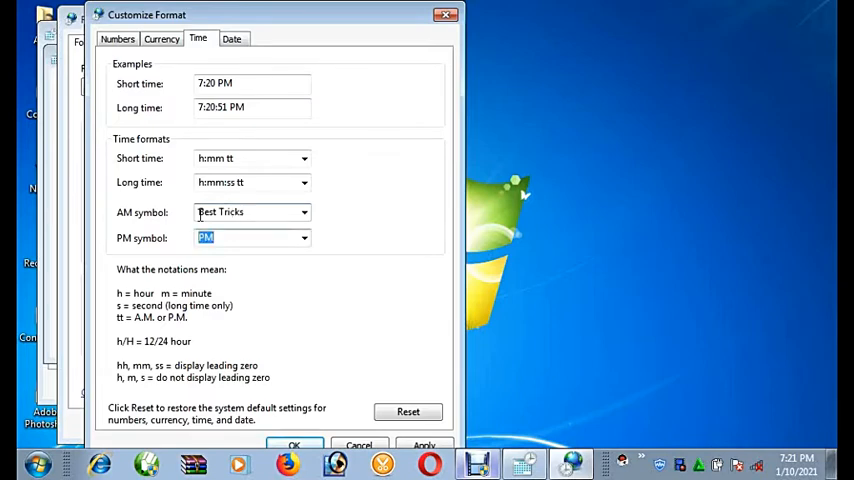
type("Best T")
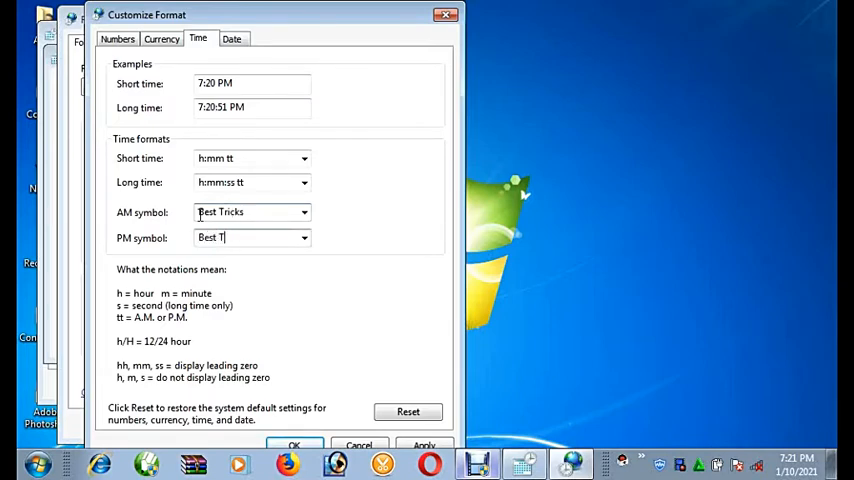
type("ips")
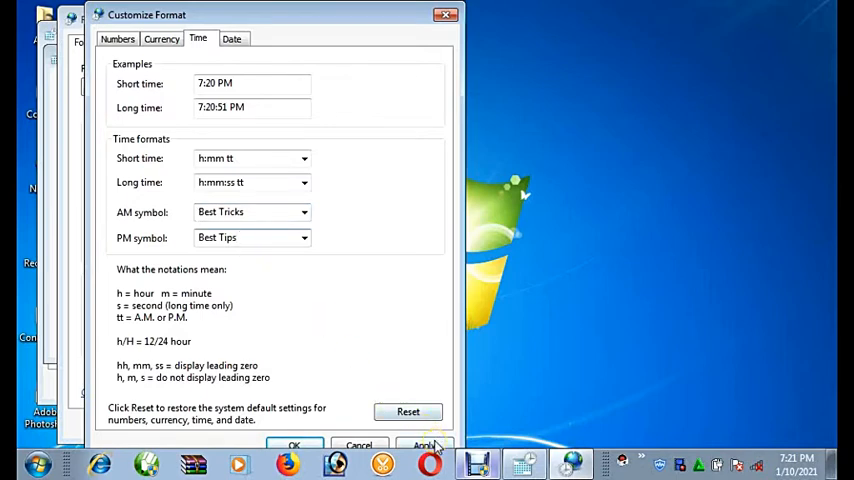
left_click(422, 444)
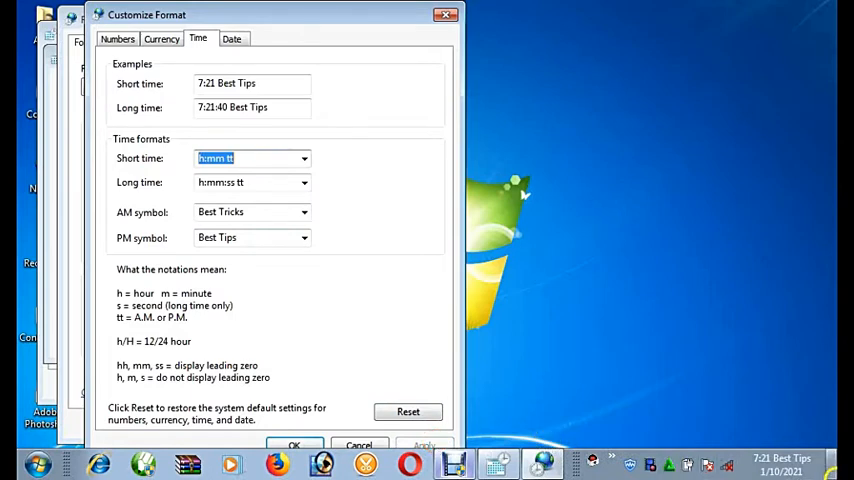
mouse_move(785, 463)
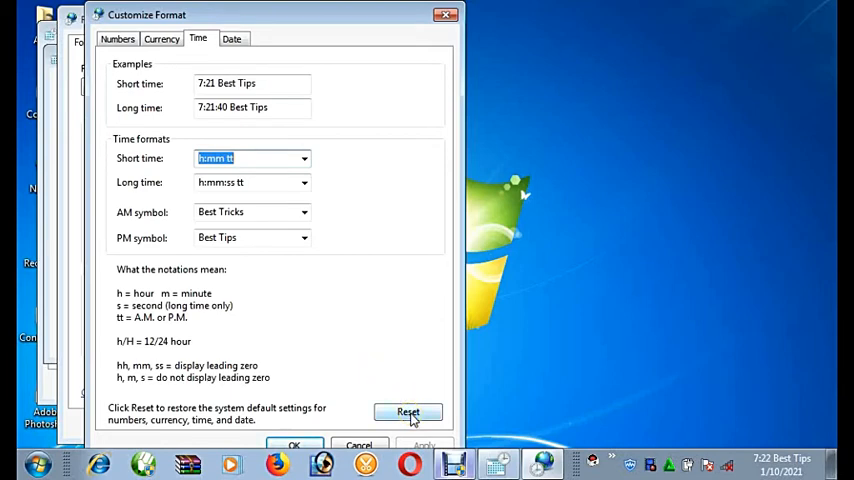
Step: Reset the format and confirm Yes to remove all customizations
left_click(407, 411)
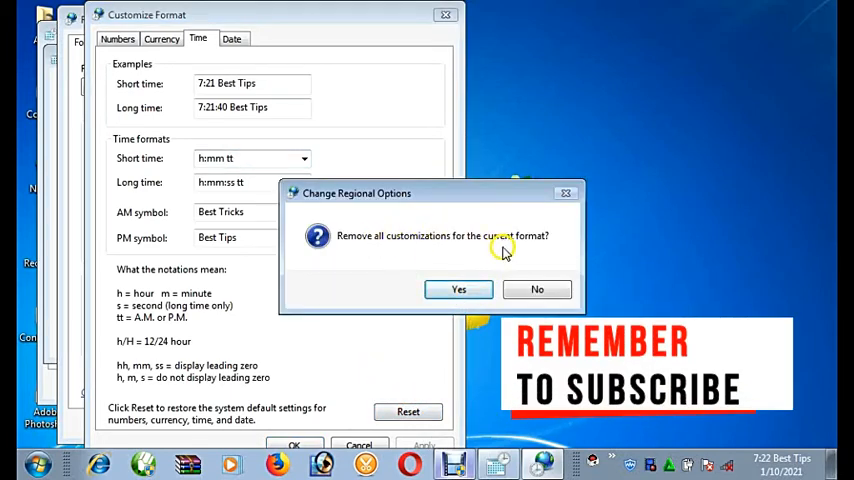
left_click(458, 289)
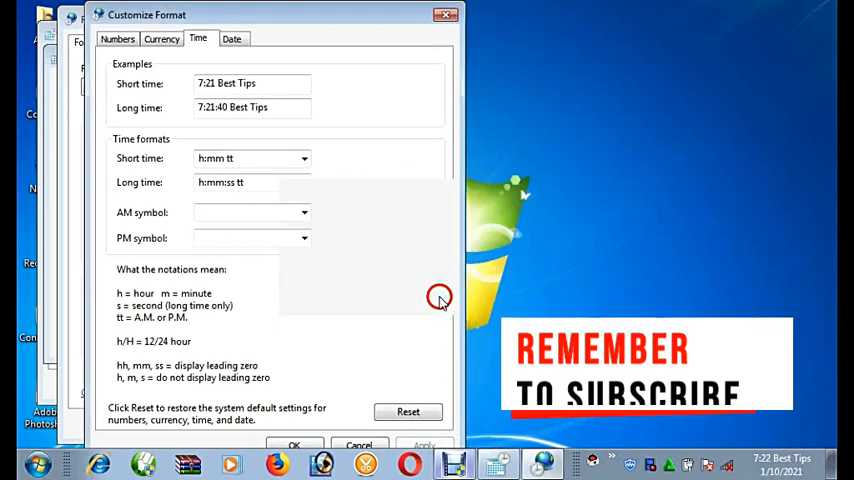